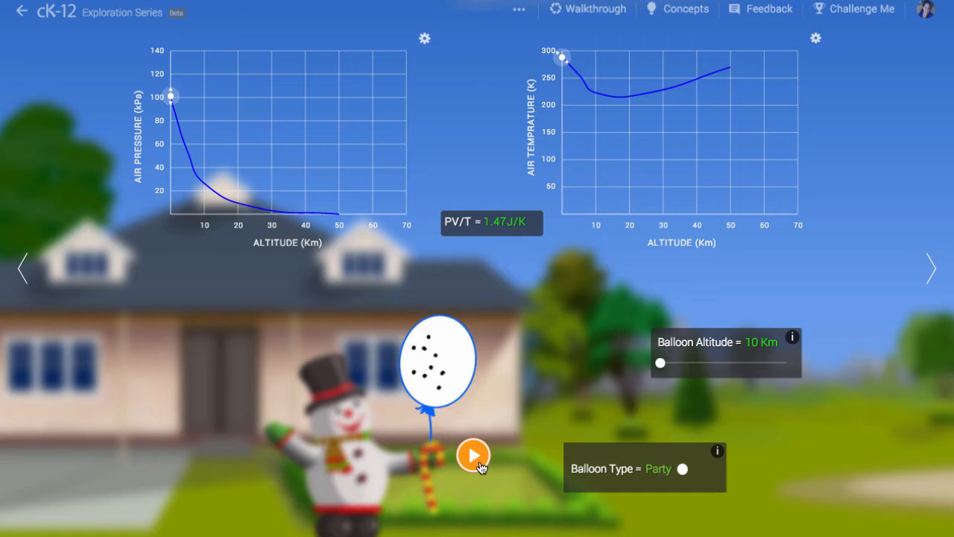
Release the party balloon so it rises toward 10 km and swells.
click(474, 455)
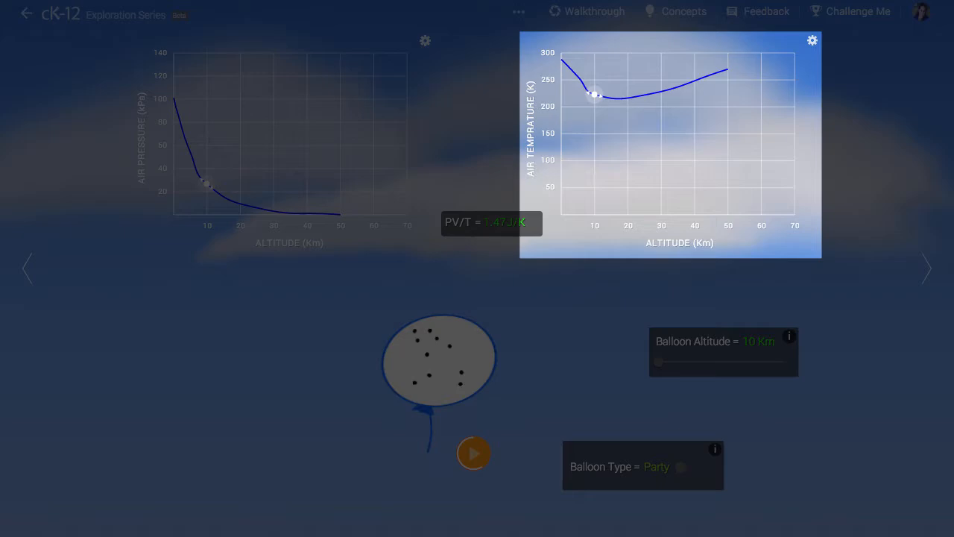
click(289, 141)
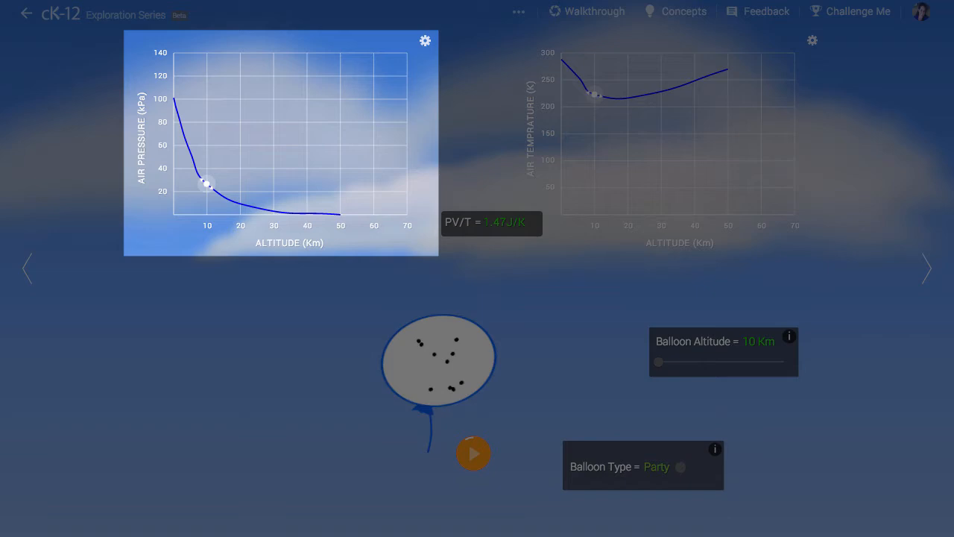
Fly the party balloon to 20 km, then switch the balloon type to Weather.
drag(659, 362, 686, 364)
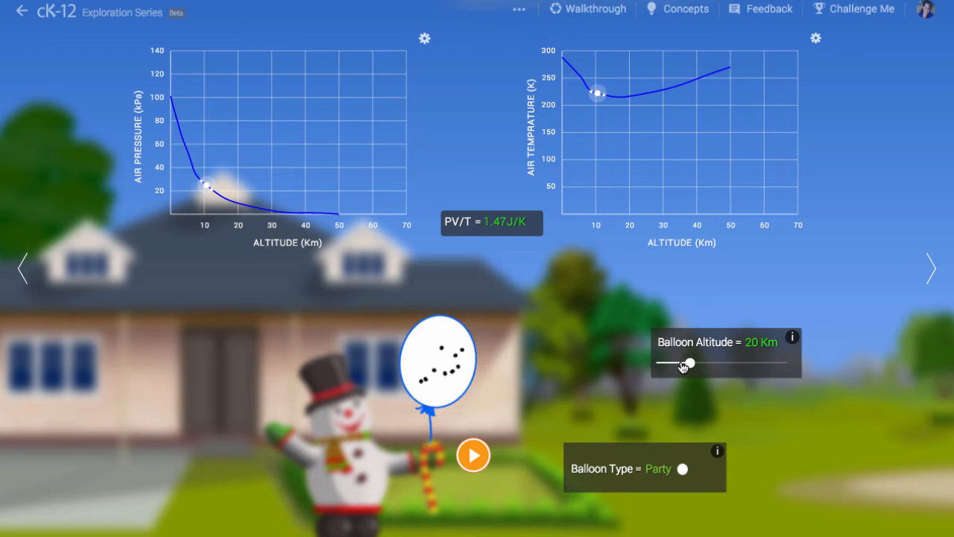
click(474, 455)
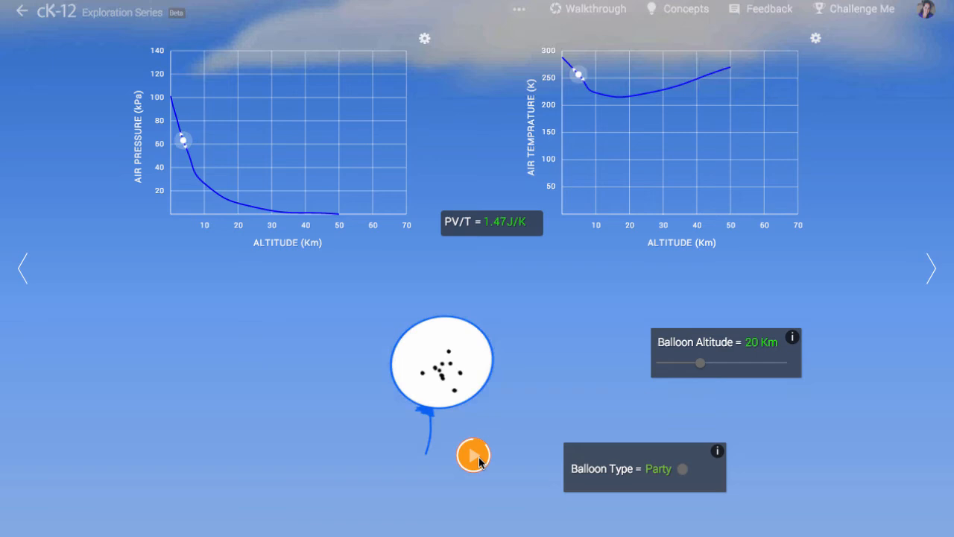
click(474, 457)
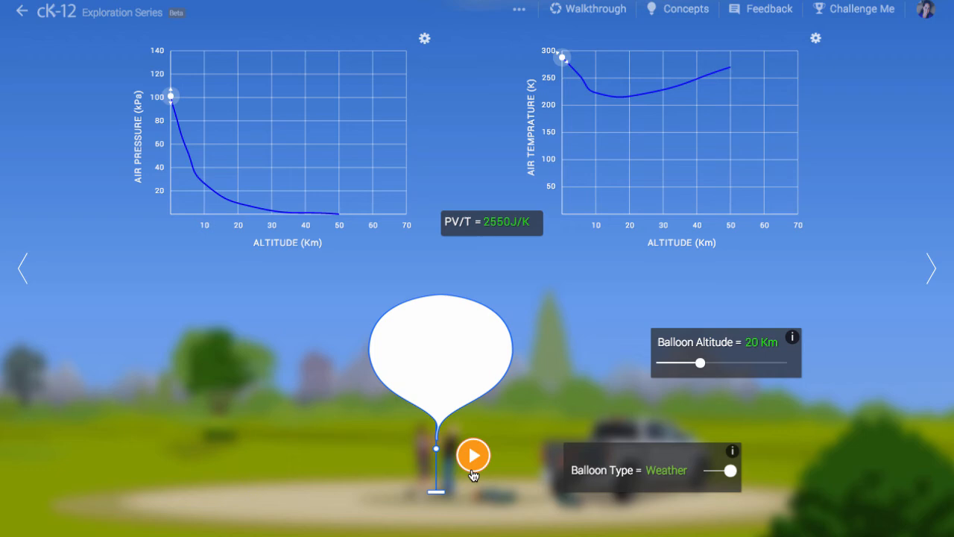
Raise the target altitude to 40 km and launch the weather balloon.
drag(701, 364, 765, 364)
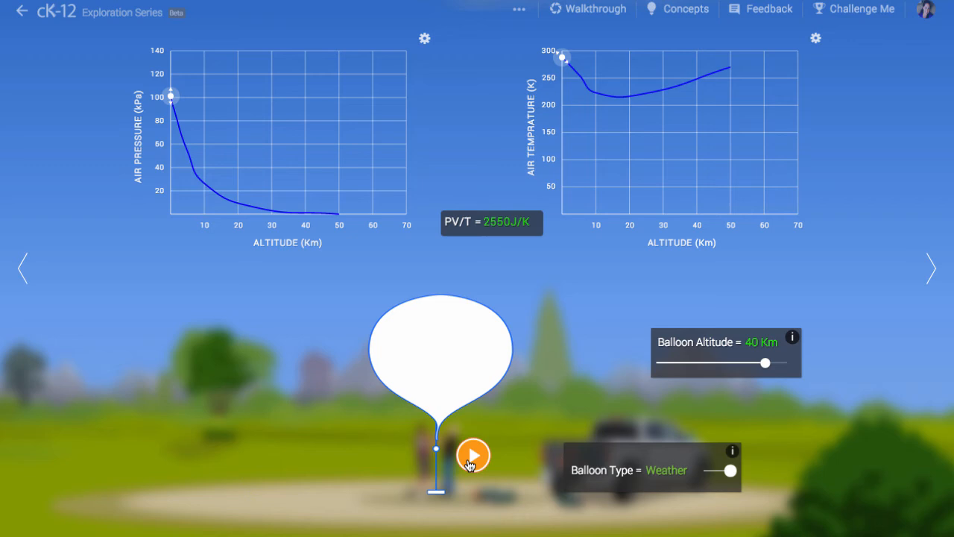
click(474, 455)
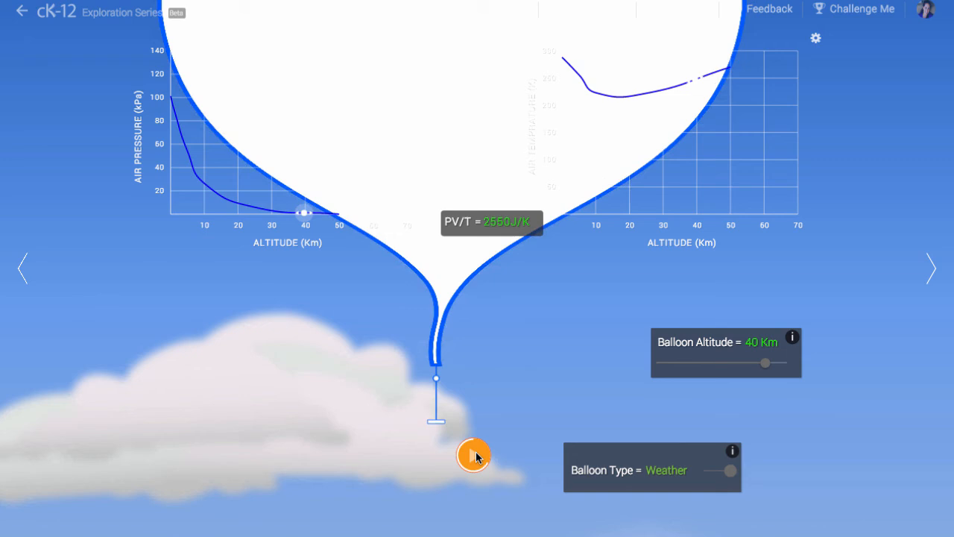